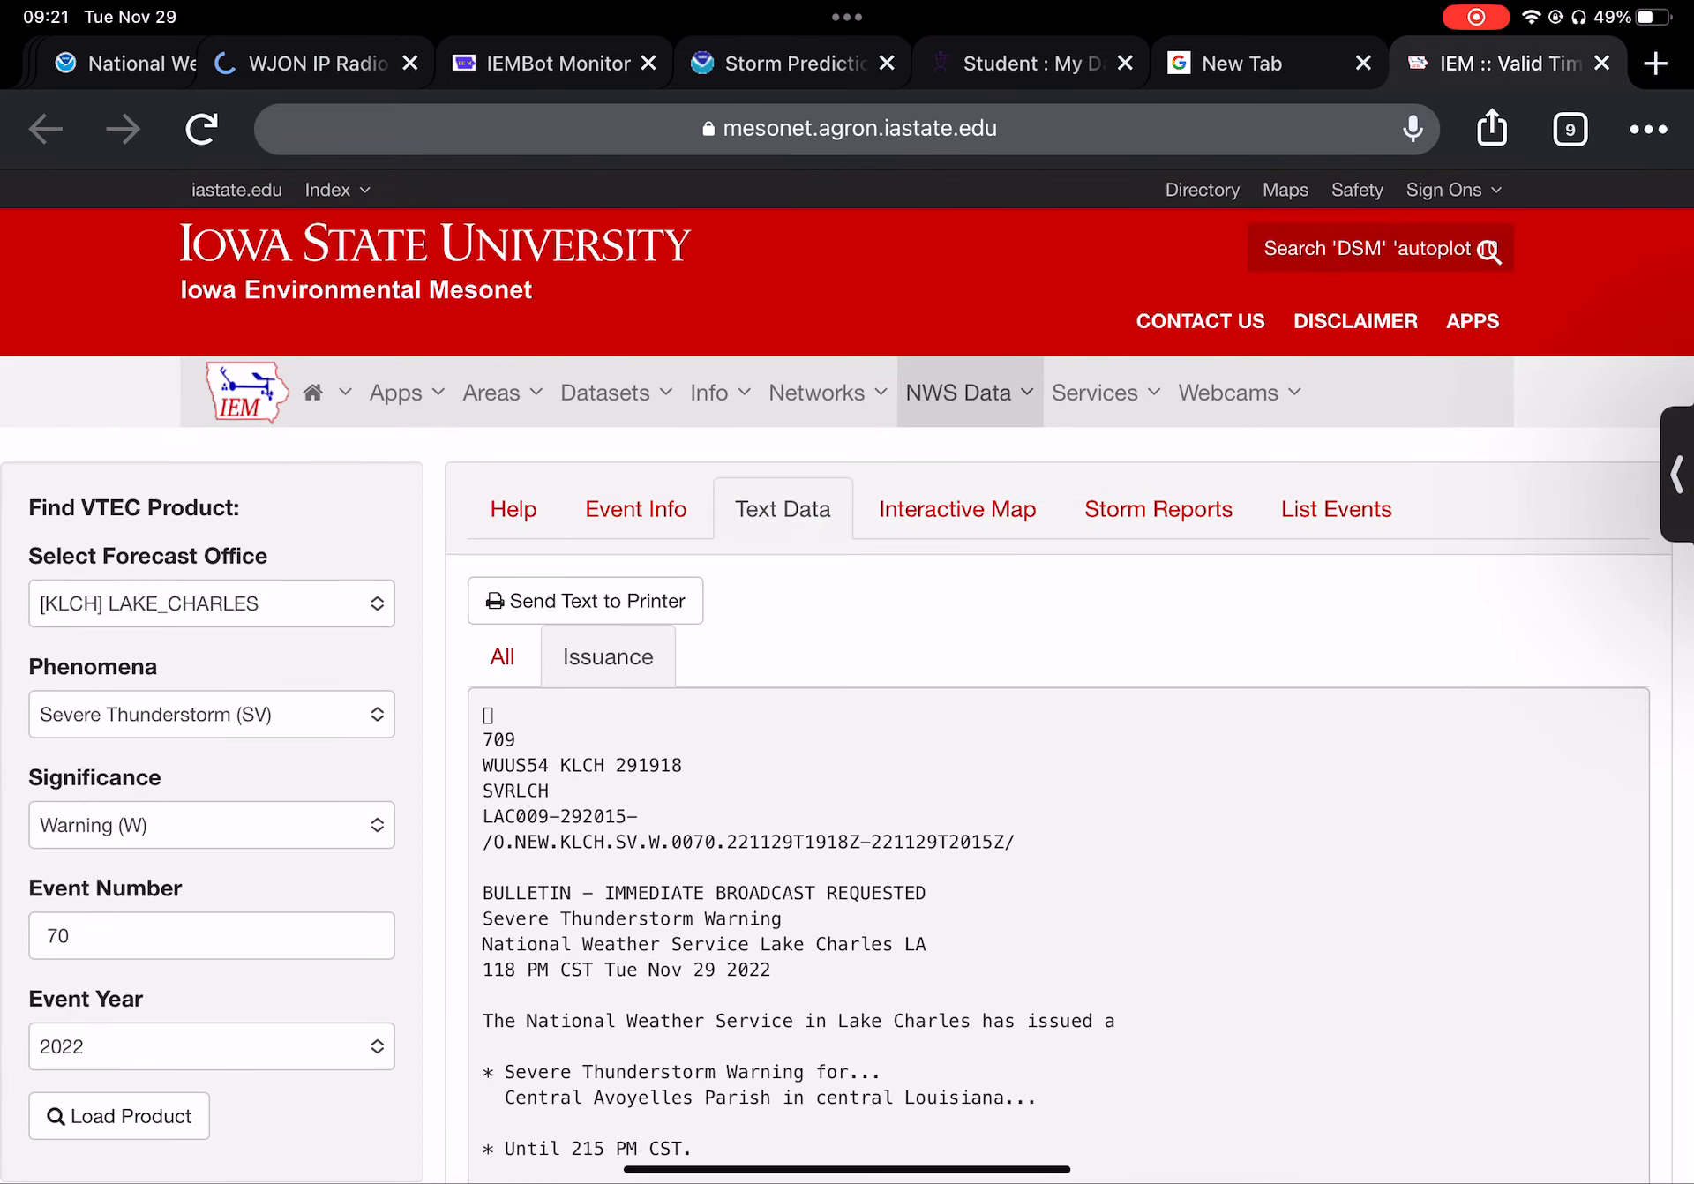
scroll("down", 3)
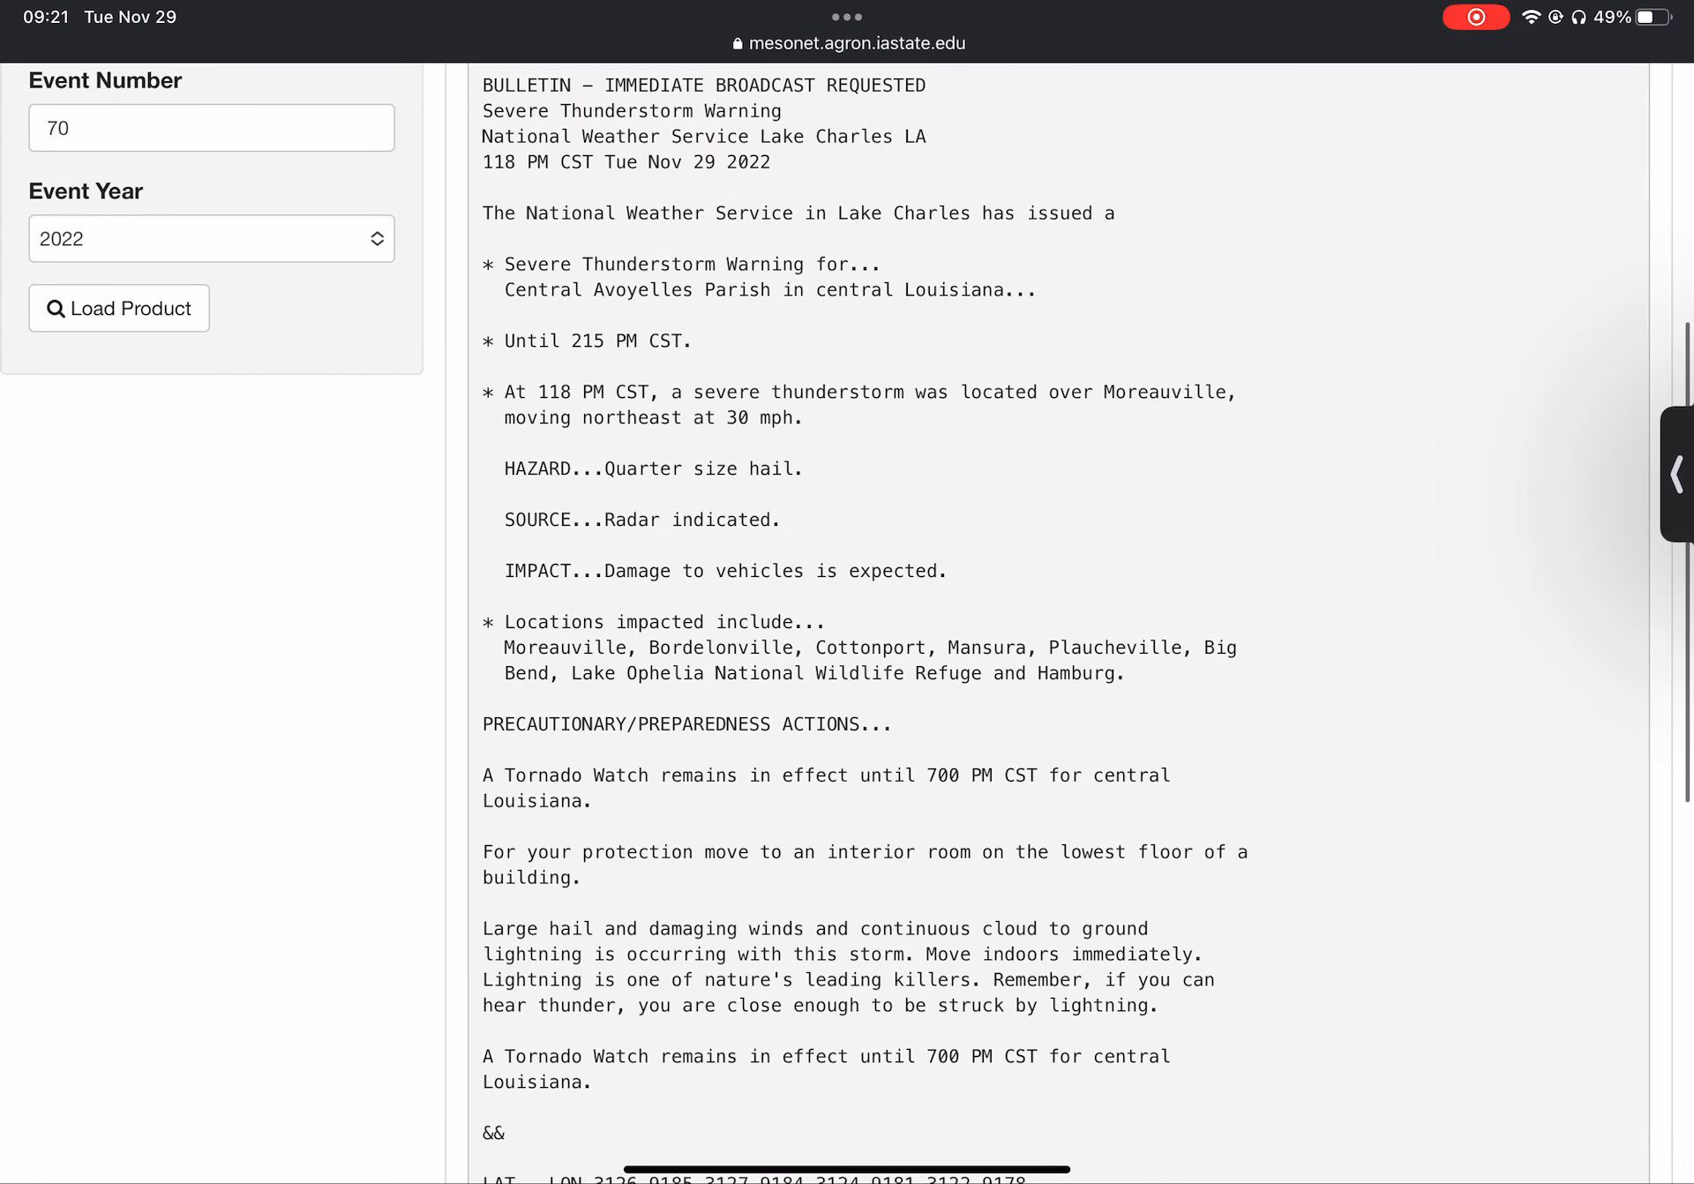